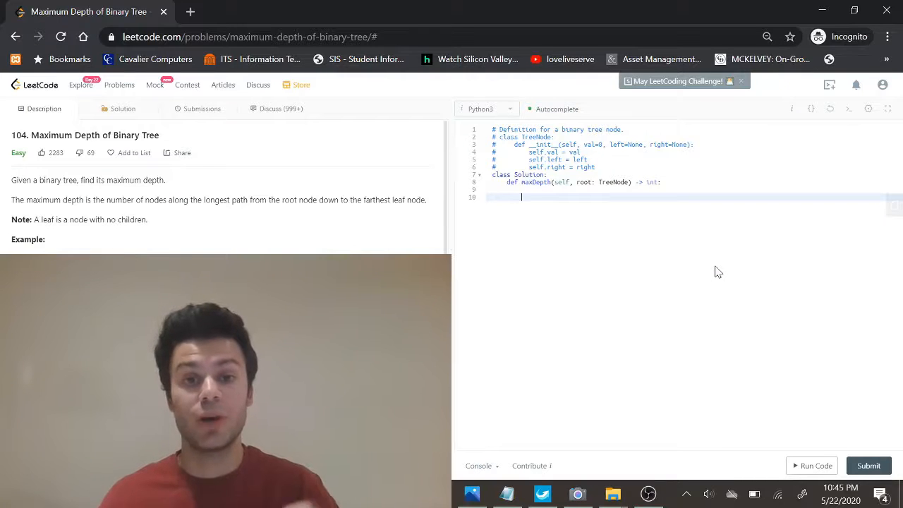
Type `if not root: return 0`, `stack = [(root, 1)]` and `max_depth = 0` into maxDepth
type("stack = [")
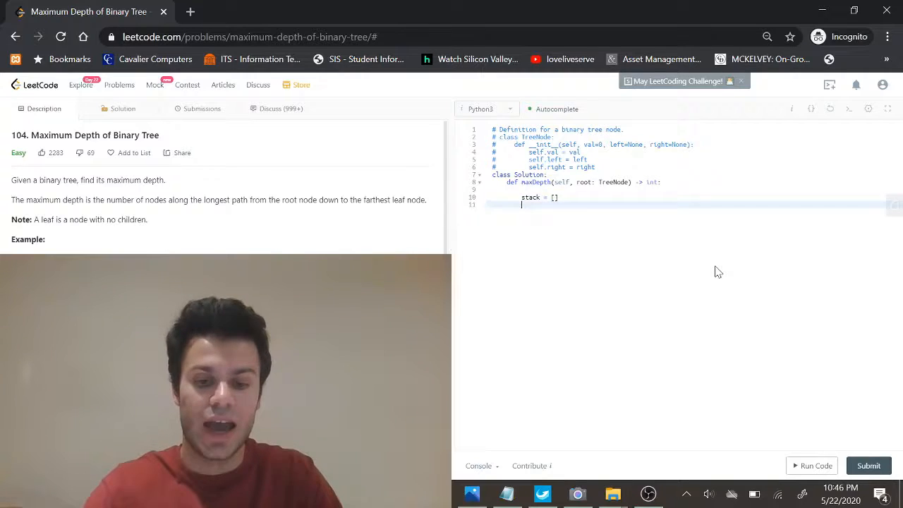
key("enter")
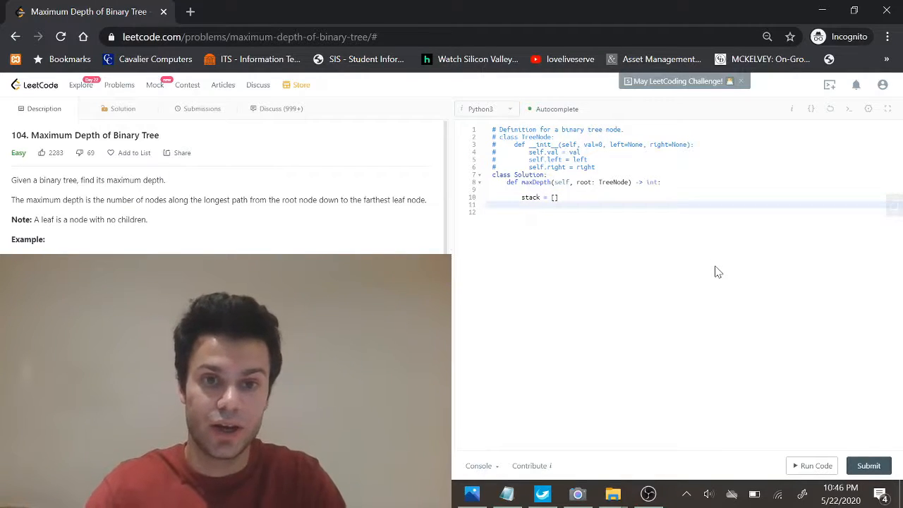
type("stack.append((")
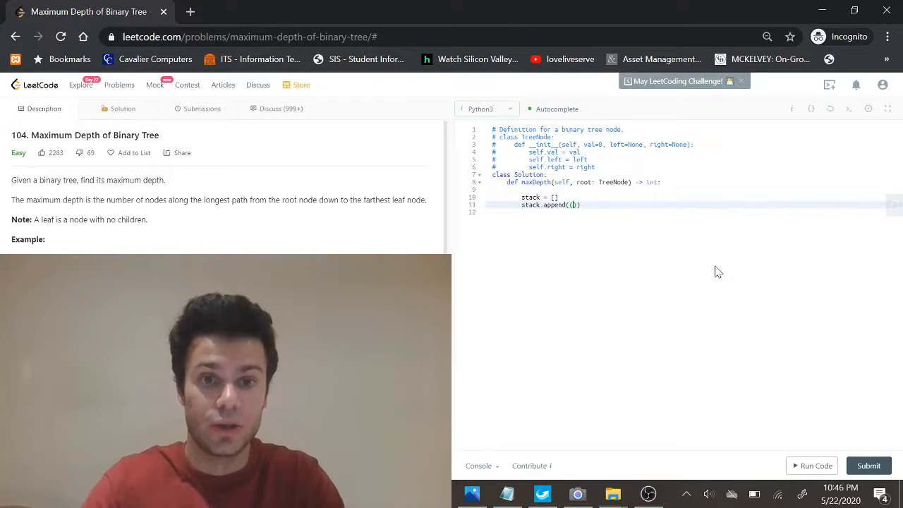
type("root, 1")
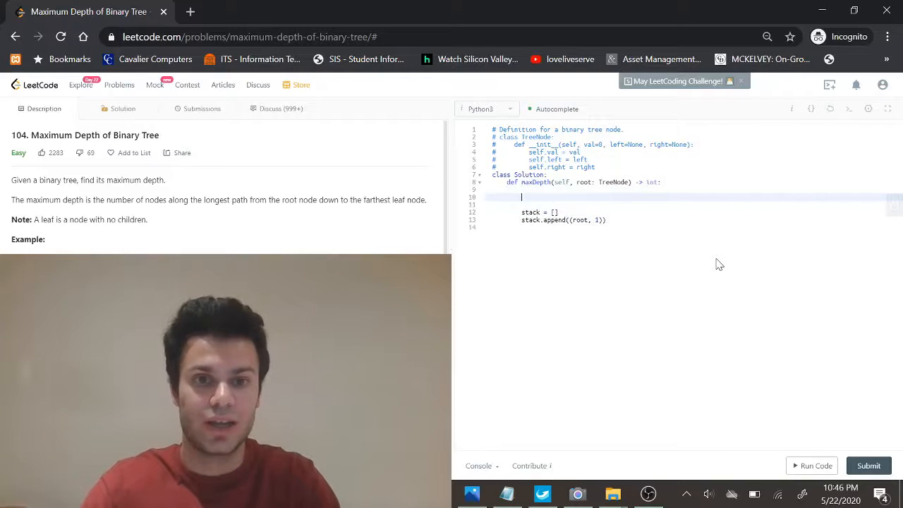
type("if not root: return 0")
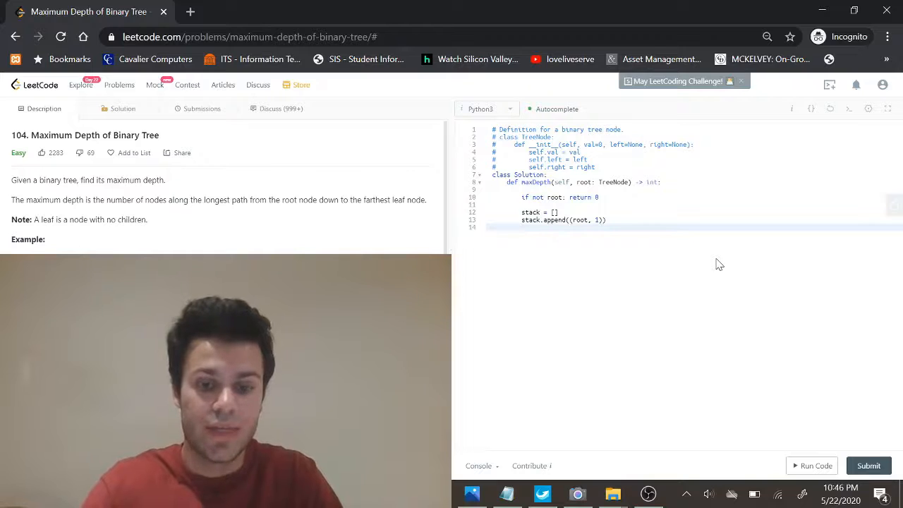
type("max_depth = 0")
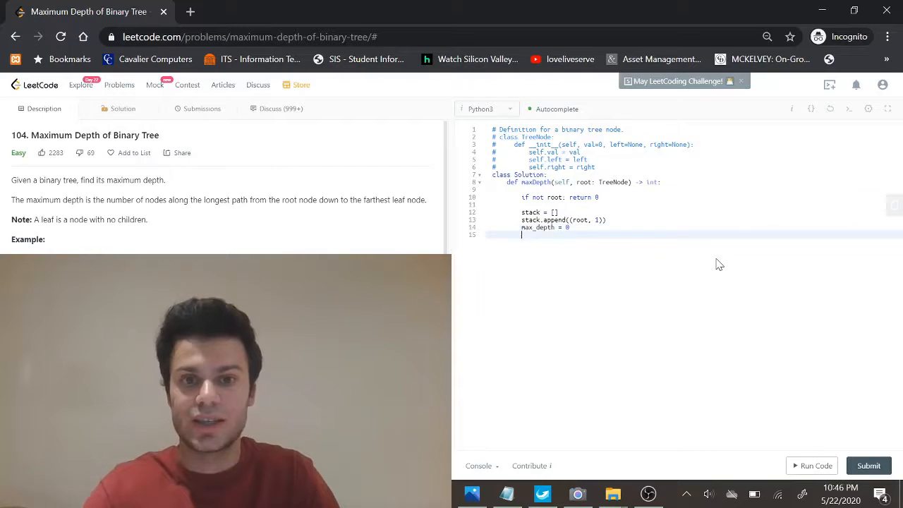
Add `while stack:` popping `root, depth`, updating `max_depth` with max(), then start `if root.left:`
type("while stack:")
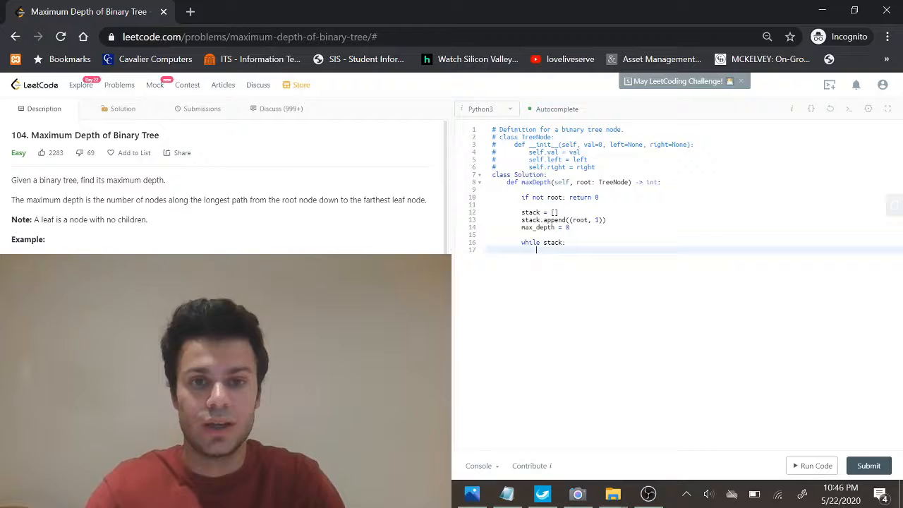
type("root, depth =")
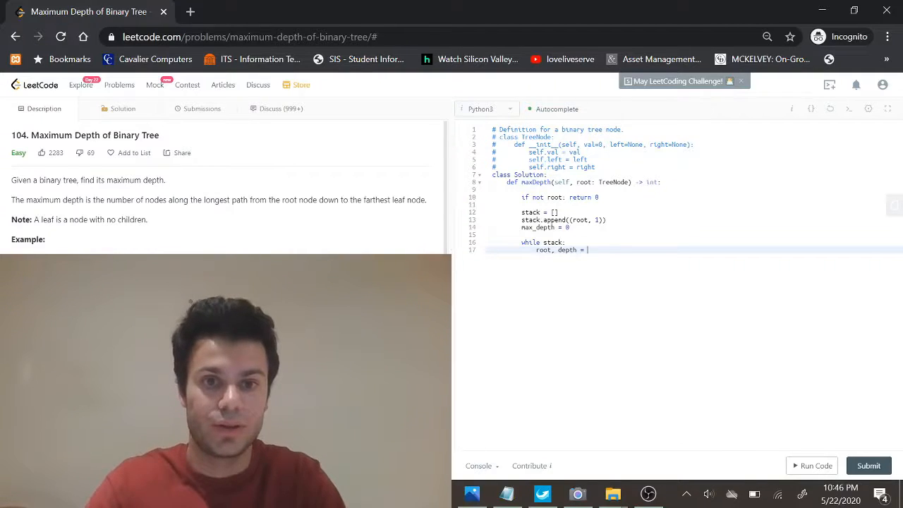
type("stack.pop()")
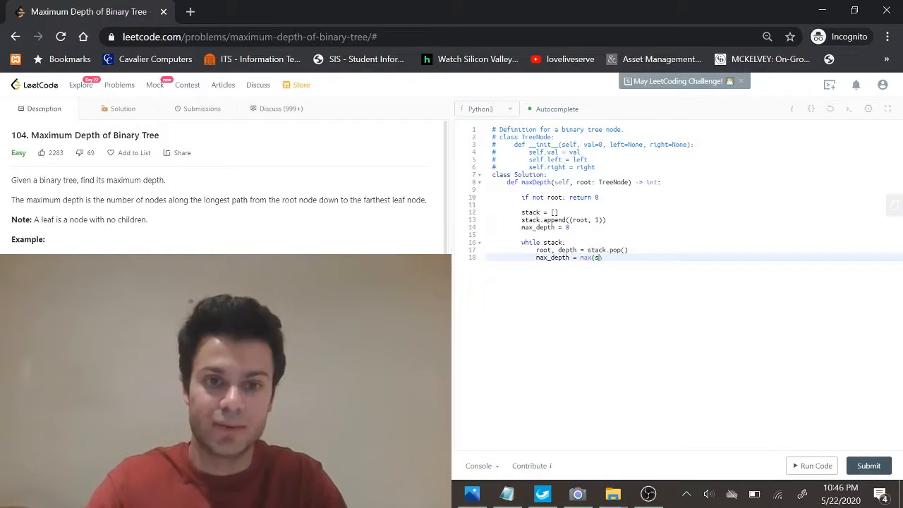
type("depth,")
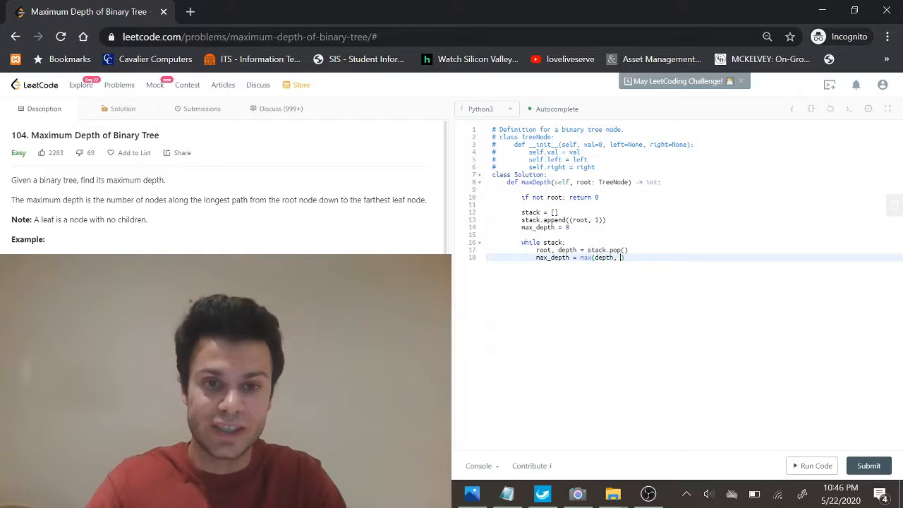
type("max_de")
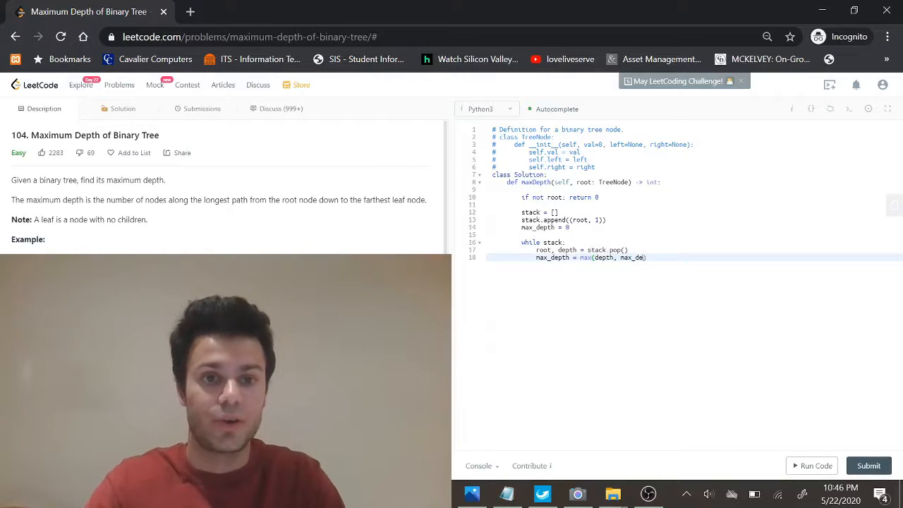
key("enter")
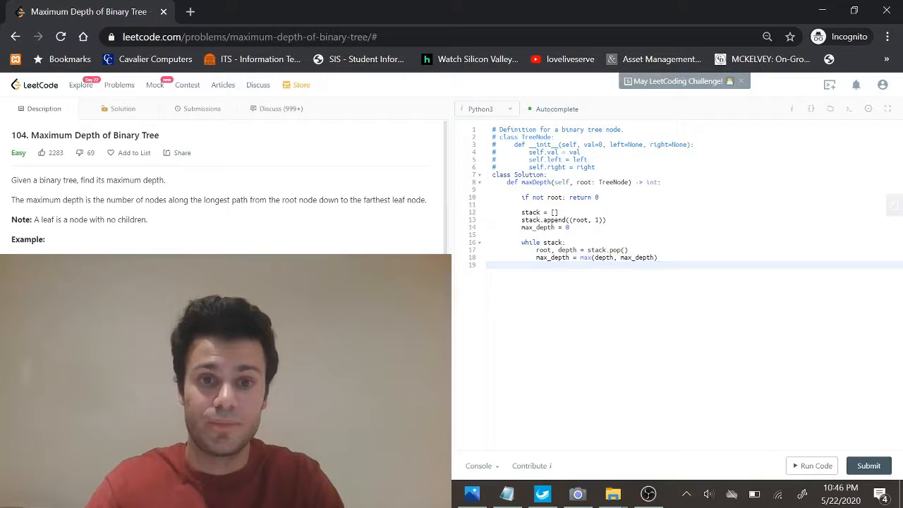
type("if root.left:")
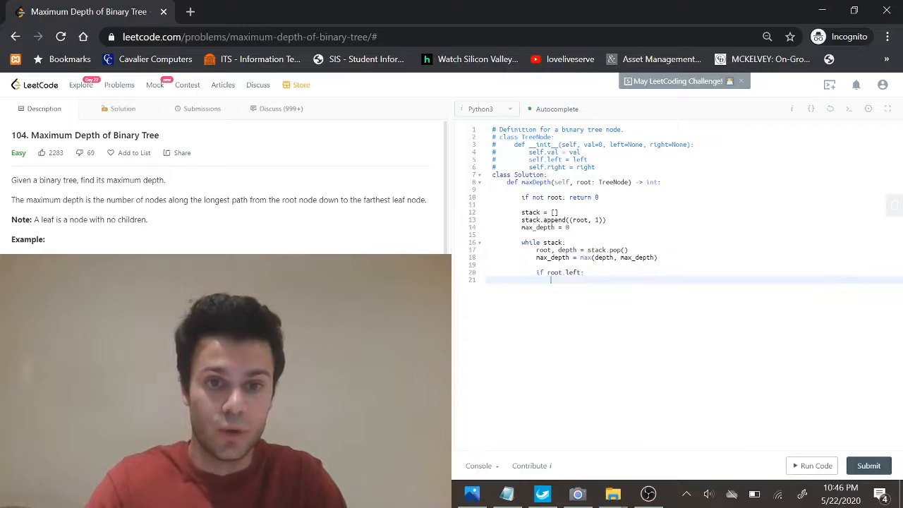
Append left and right children with depth + 1, return max_depth, and run to get Accepted, output 3
type("stack.append((")
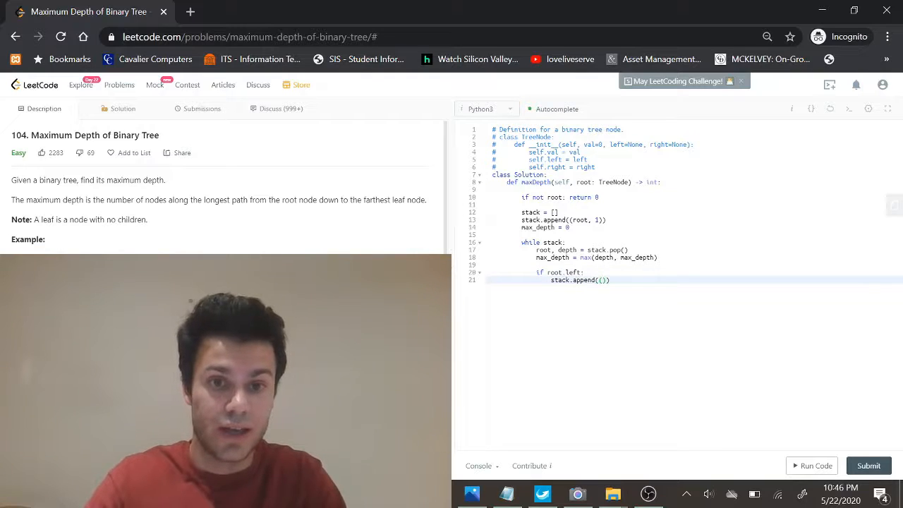
type("root.left, depth + 1")
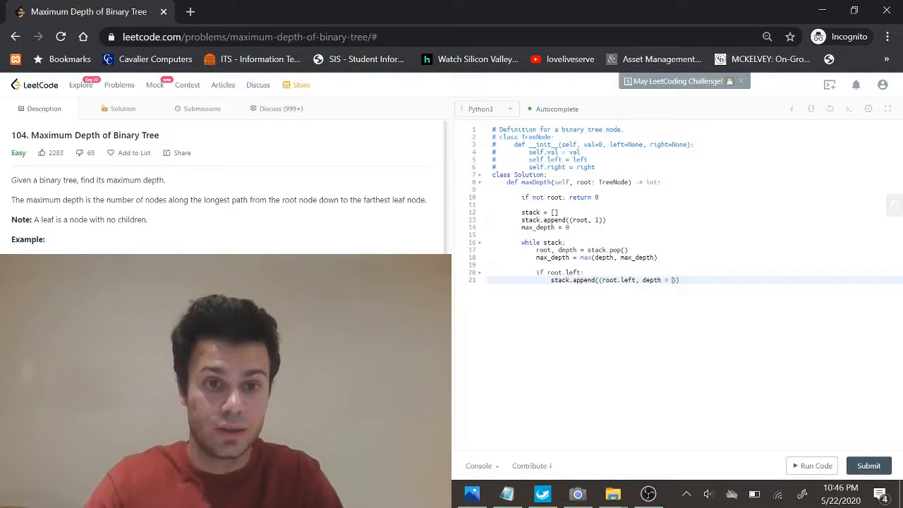
type("if root.right:")
type("stack.append((")
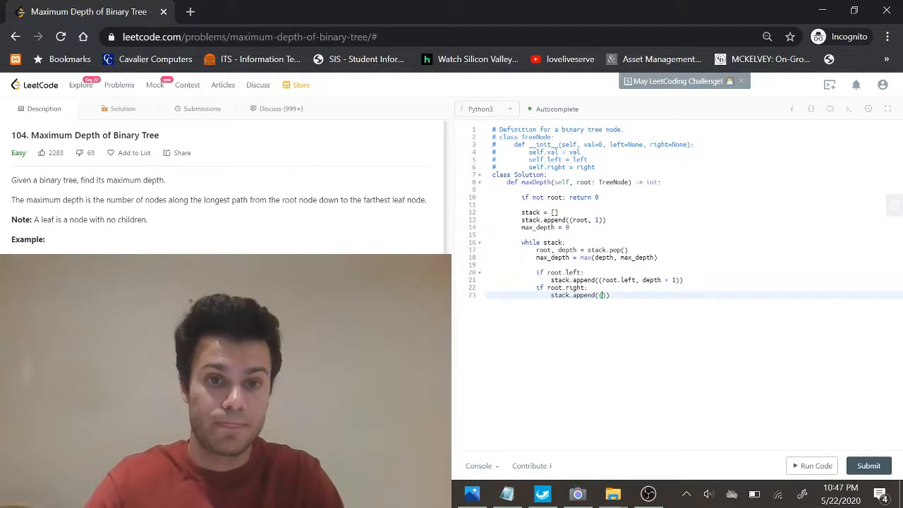
type("root.right, depth + 1")
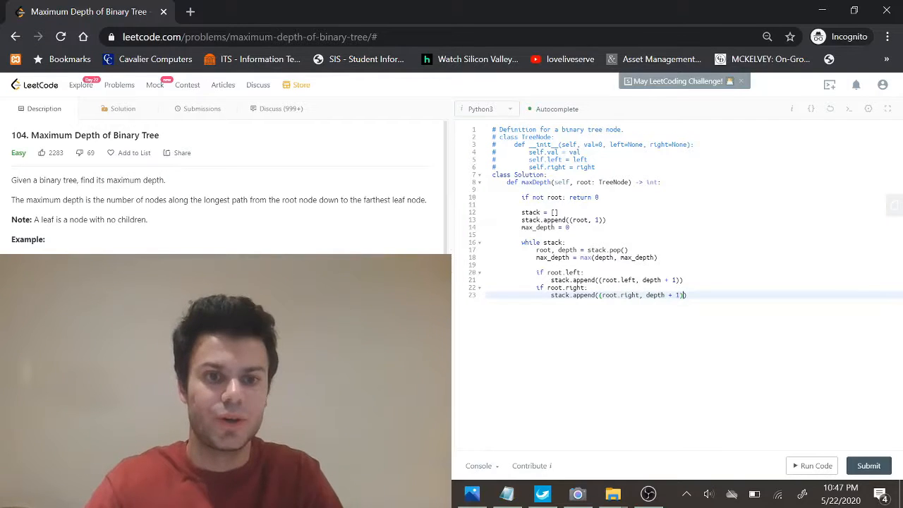
type("return max_depth")
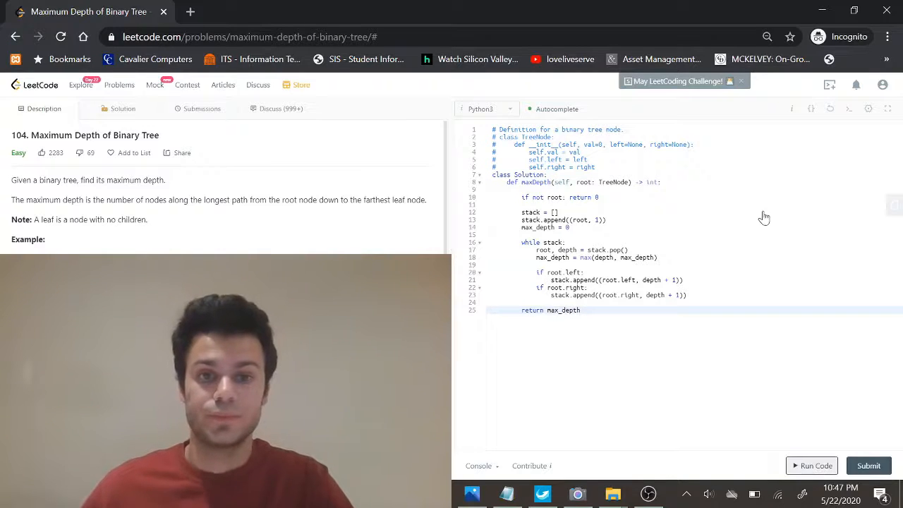
left_click(815, 465)
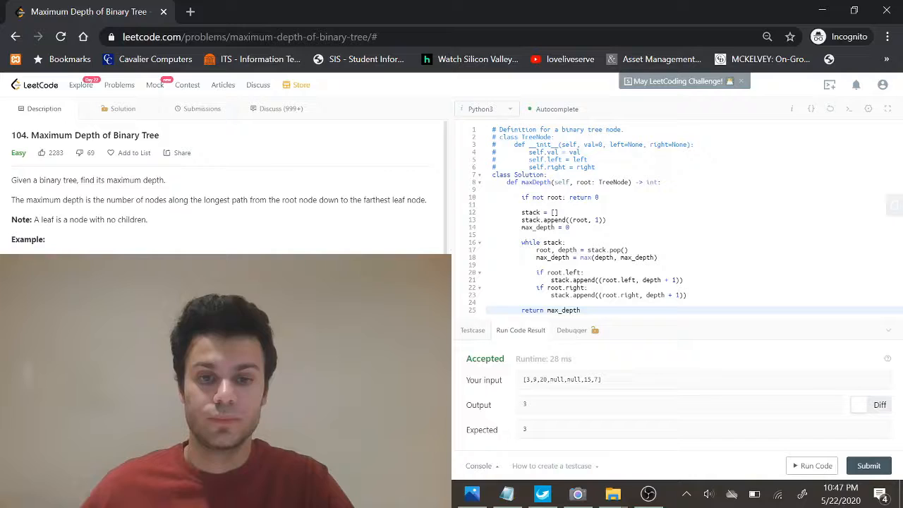